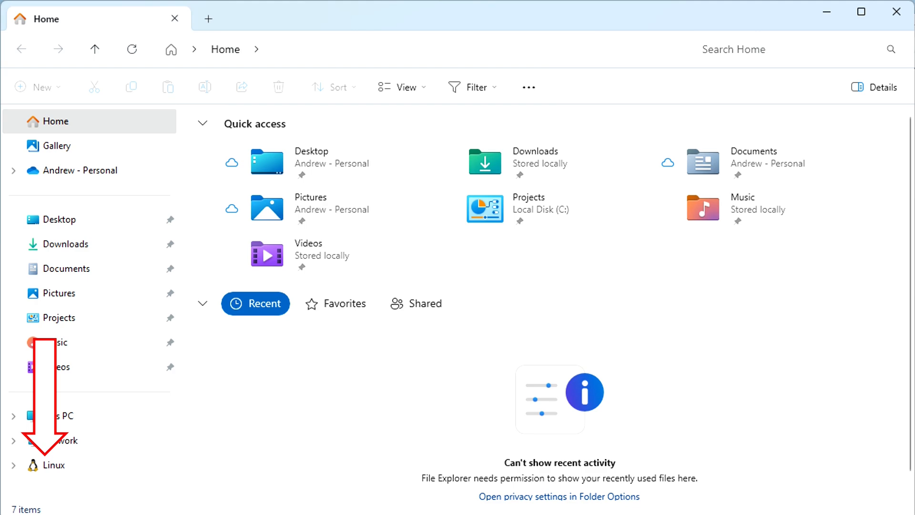
# Launch Registry Editor from Start search with administrator rights
pyautogui.write('regedit')
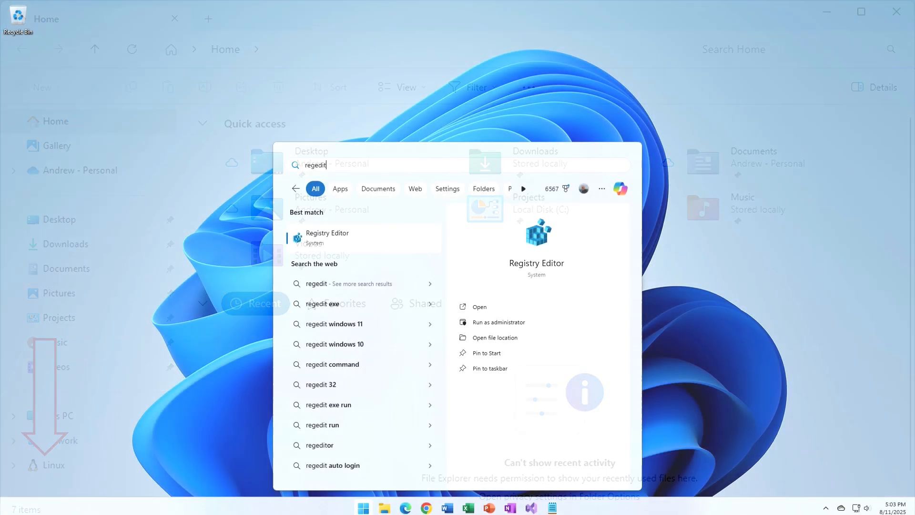
pyautogui.click(174, 18)
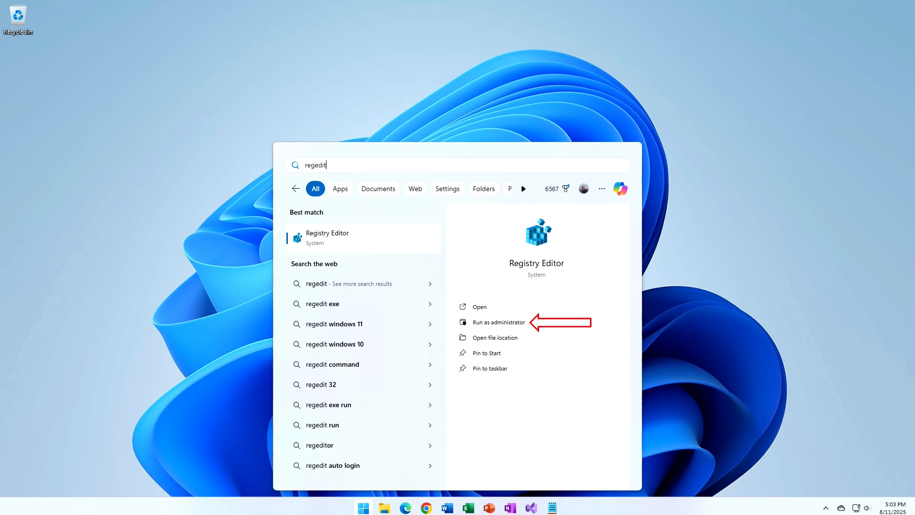
pyautogui.click(497, 322)
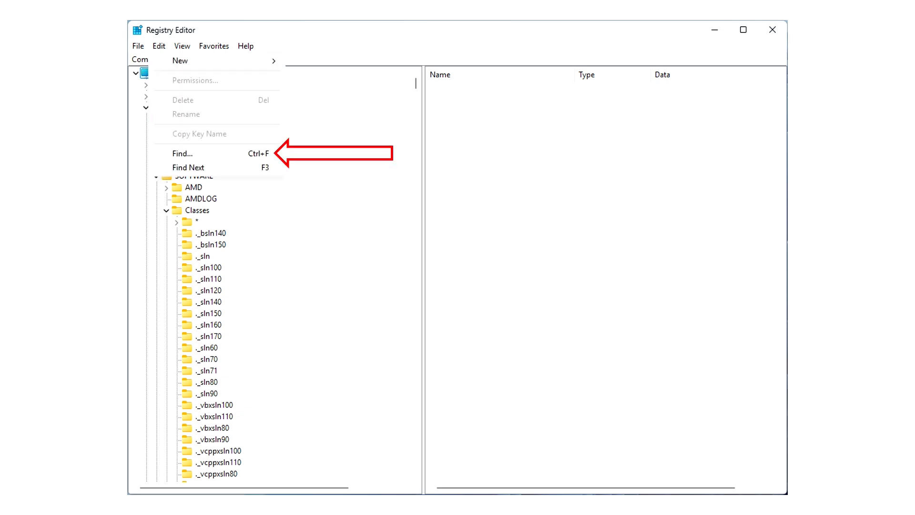
# Start a registry Find for GUID B2B4A4D1-2754-4140-A2EB-9A76D9D7CDC6
pyautogui.click(181, 154)
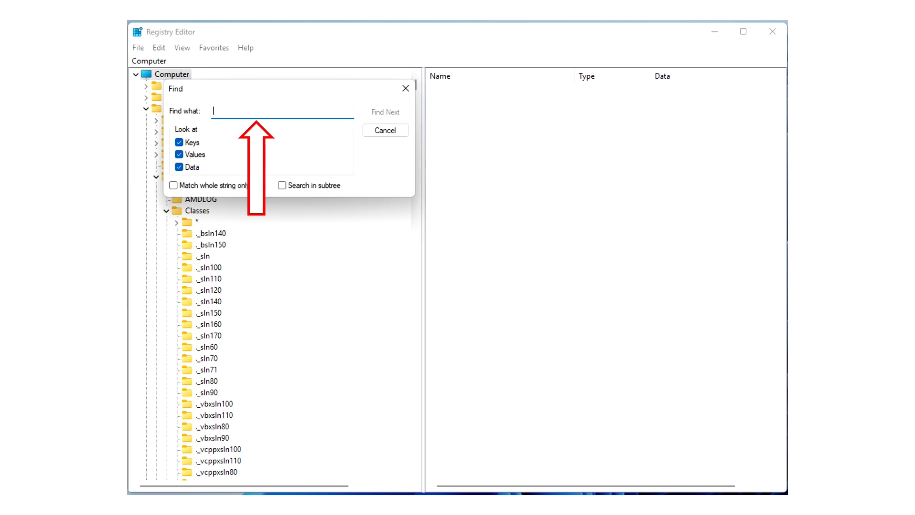
pyautogui.write('B2B4A4D1-2754-4140-A2EB-9A76D9D7CDC6')
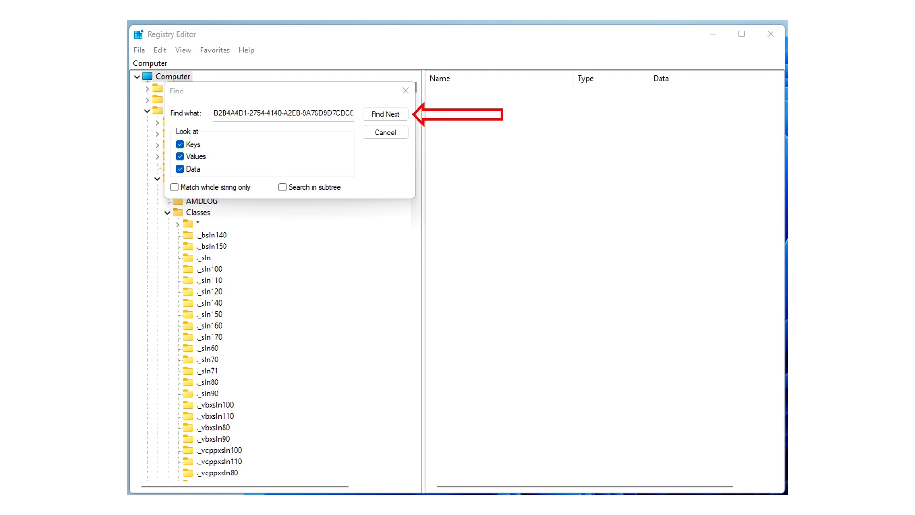
# Find the Linux CLSID key and bring up actions for System.IsPinnedToNameSpaceTree
pyautogui.click(385, 114)
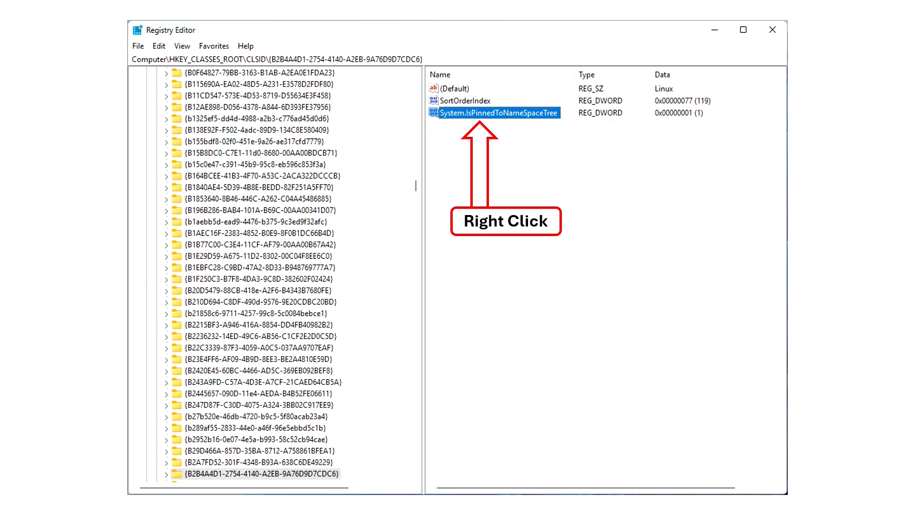
pyautogui.rightClick(493, 113)
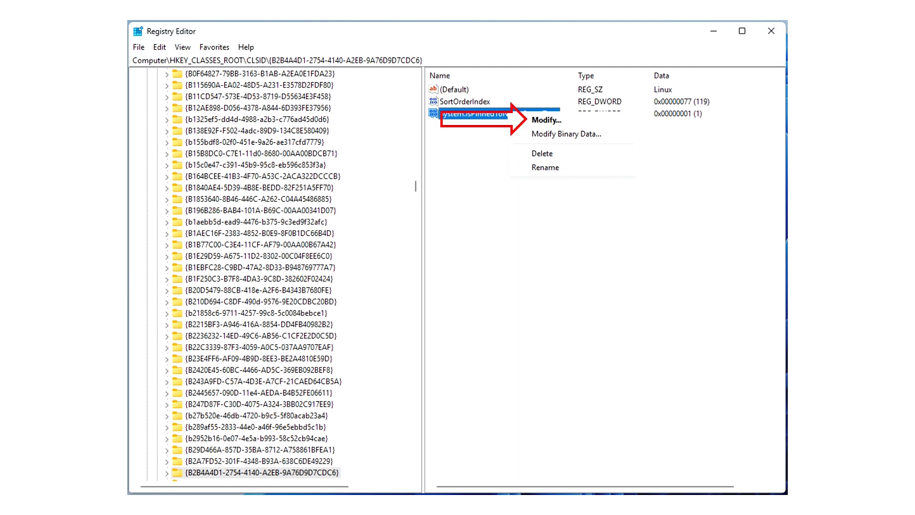
# Change System.IsPinnedToNameSpaceTree value data from 1 to 0
pyautogui.click(547, 120)
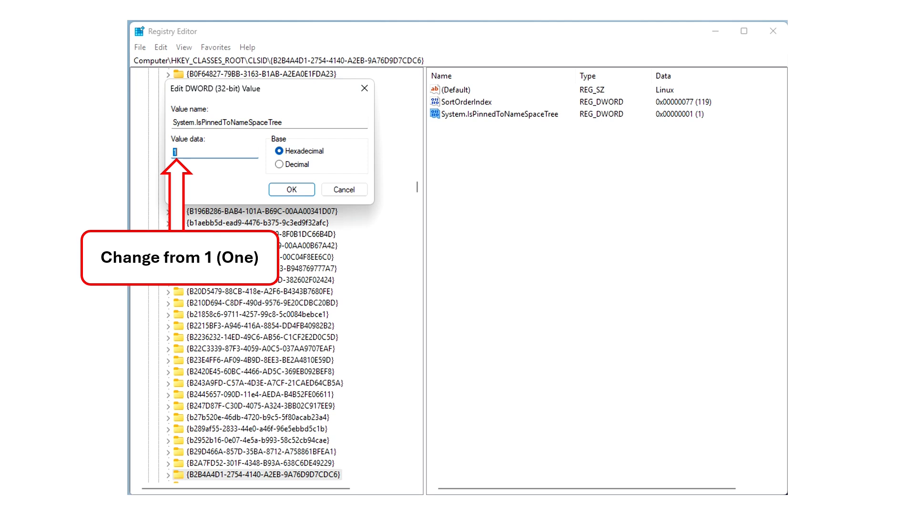
pyautogui.write('0')
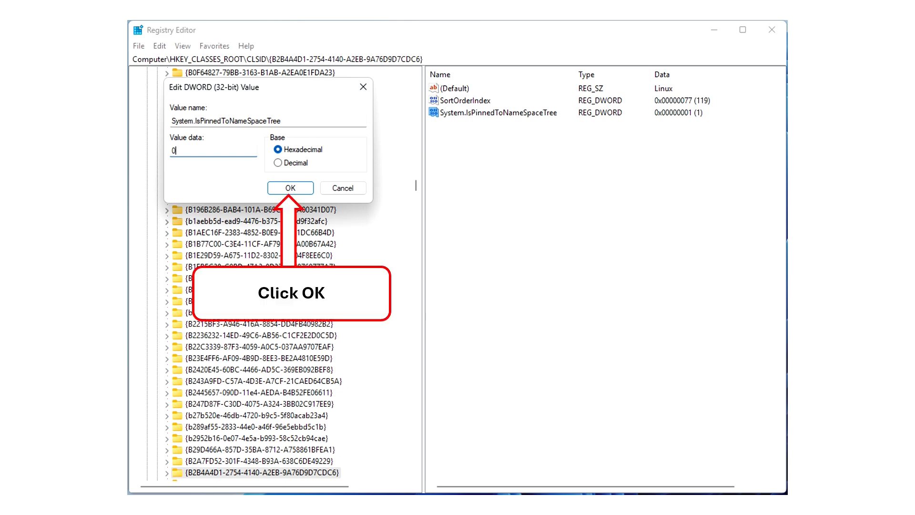
pyautogui.click(290, 187)
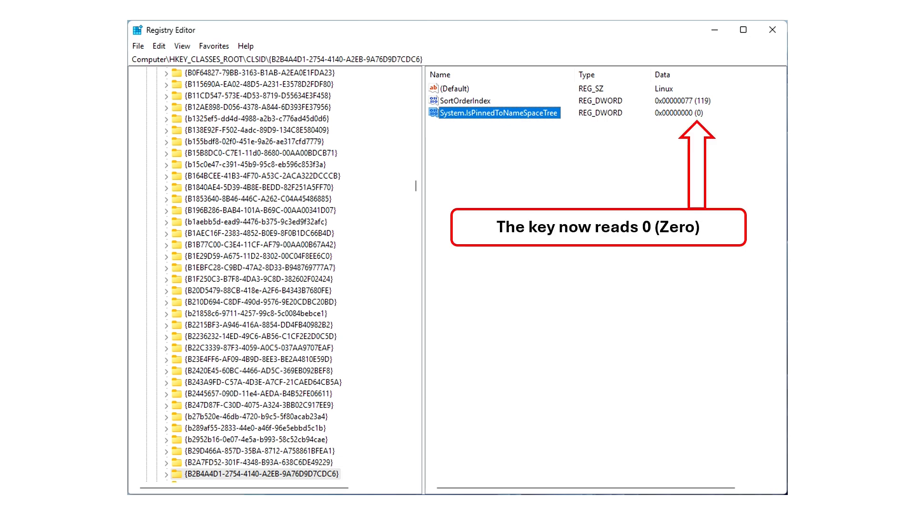
# Exit Registry Editor, returning to File Explorer
pyautogui.click(139, 45)
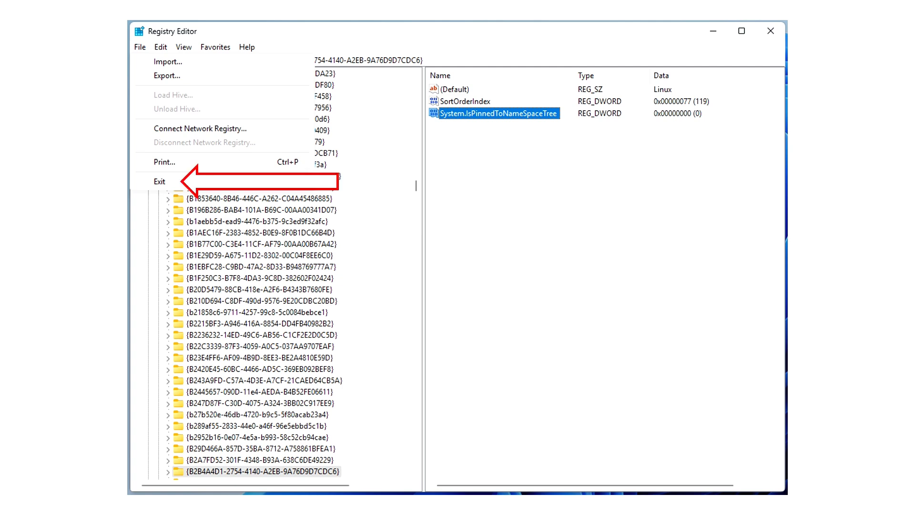
pyautogui.click(159, 181)
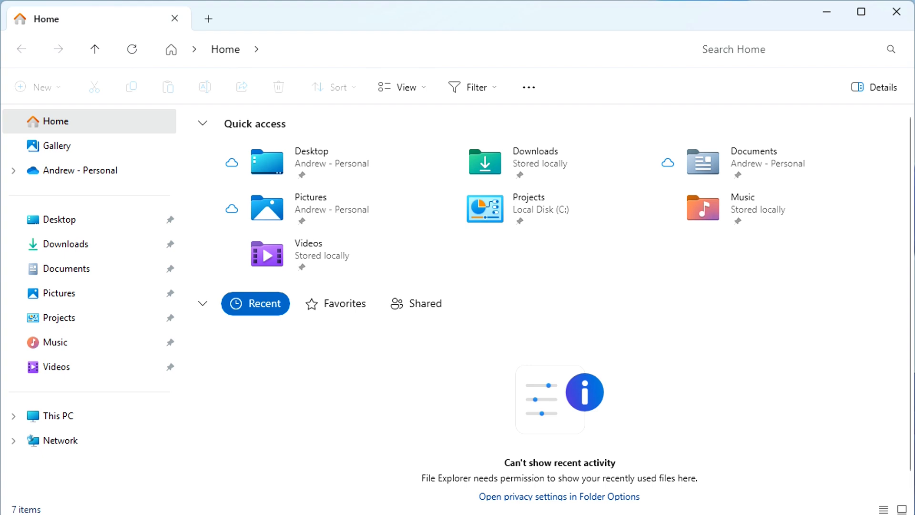